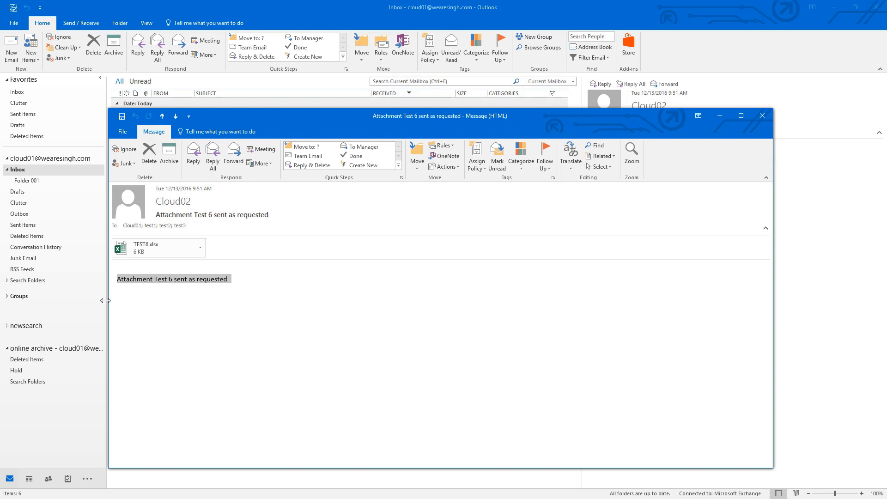
# Close the Test 6 message window and show it in the Inbox reading pane instead
pyautogui.click(762, 115)
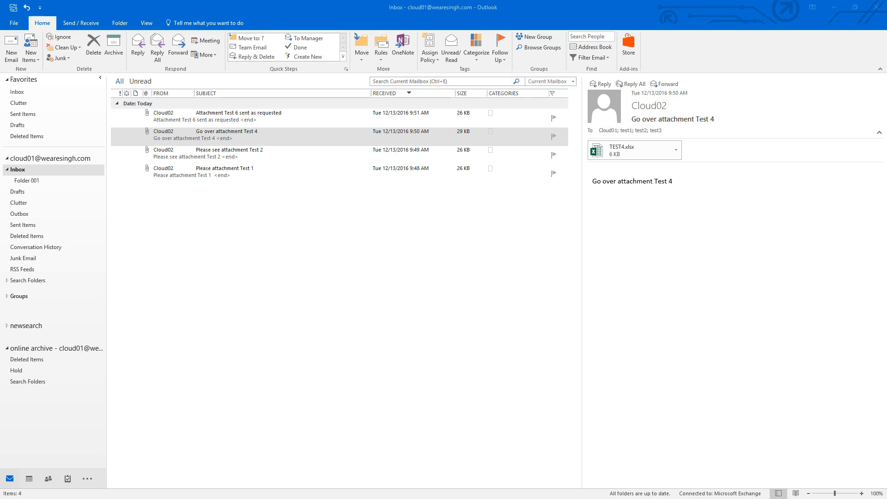
pyautogui.click(237, 113)
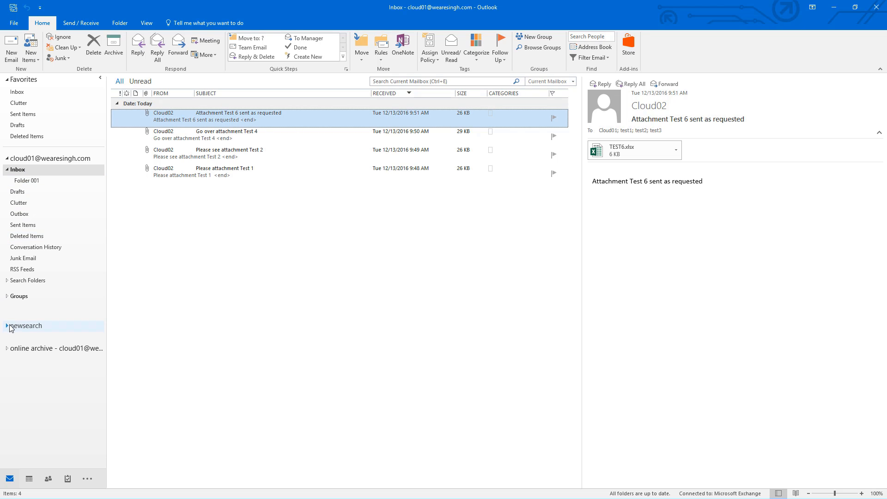
# Search all mailboxes for subject "test 3", finding Review Test 3 in the archive Hold folder
pyautogui.click(6, 325)
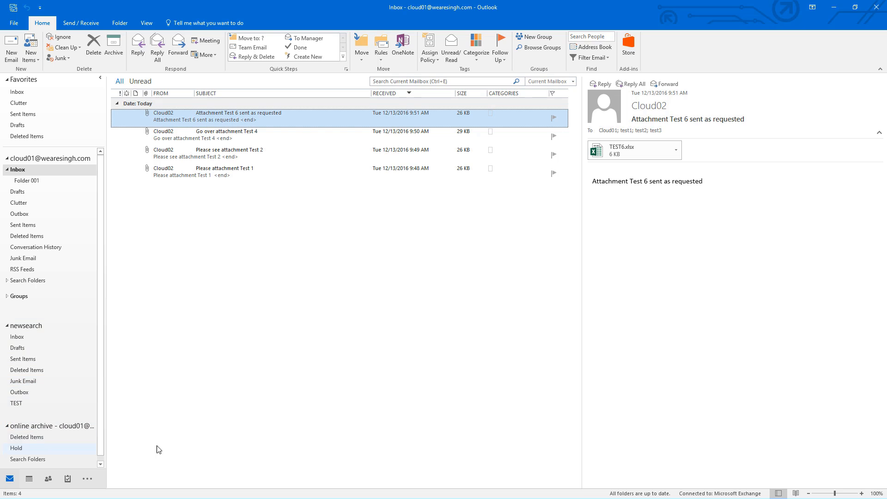
pyautogui.write('subject: "test 3"')
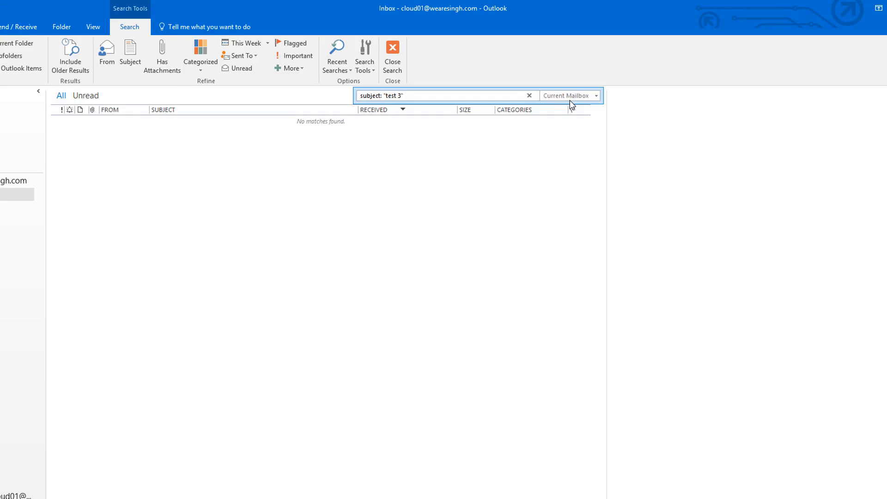
pyautogui.click(595, 95)
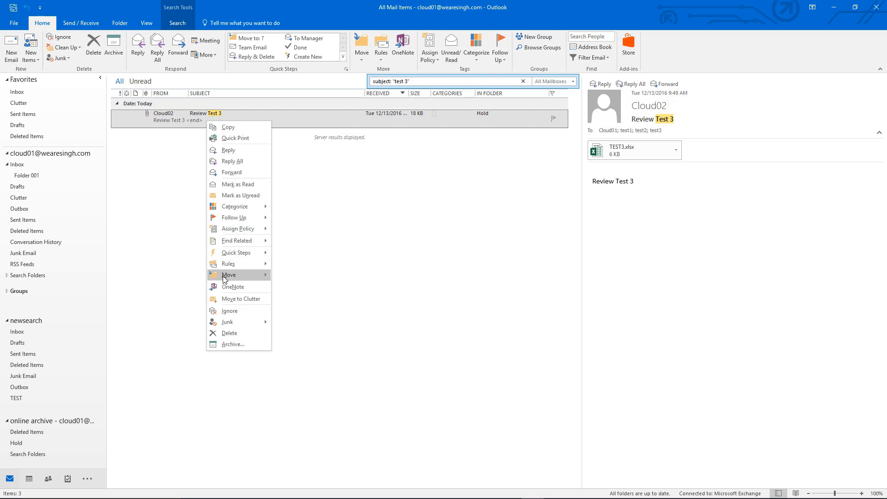
# Move Review Test 3 from the Hold folder into the Inbox via Other Folder
pyautogui.click(305, 317)
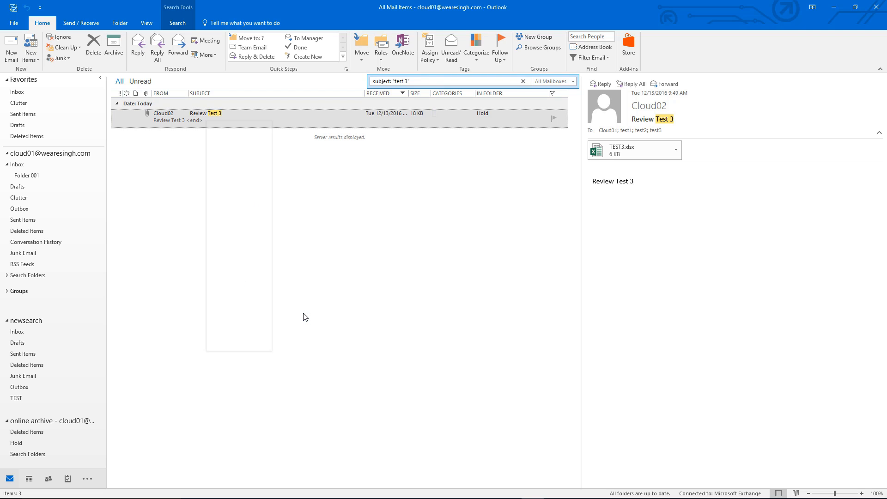
pyautogui.click(361, 46)
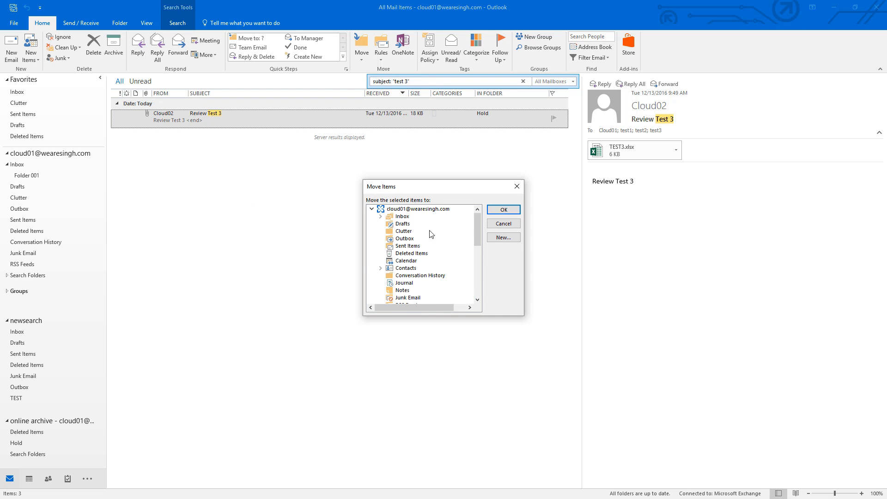
pyautogui.click(503, 209)
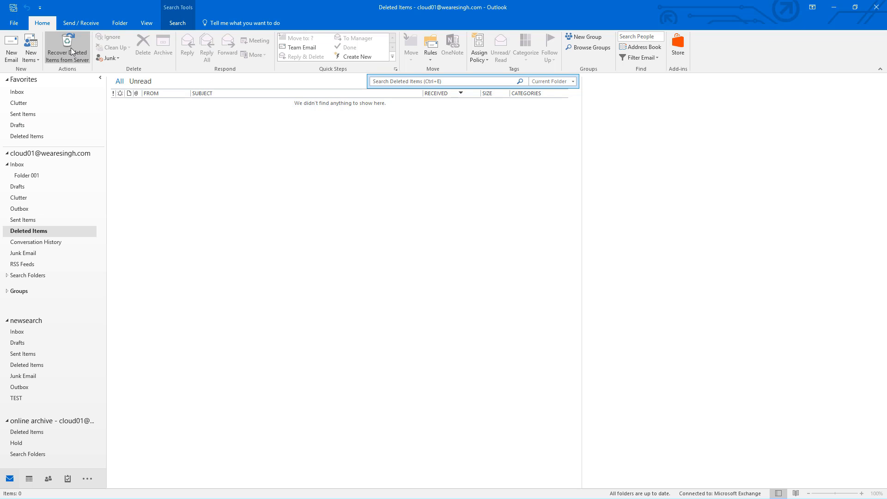
# Recover the deleted Test 5 message from the server with Restore Selected Items
pyautogui.click(67, 45)
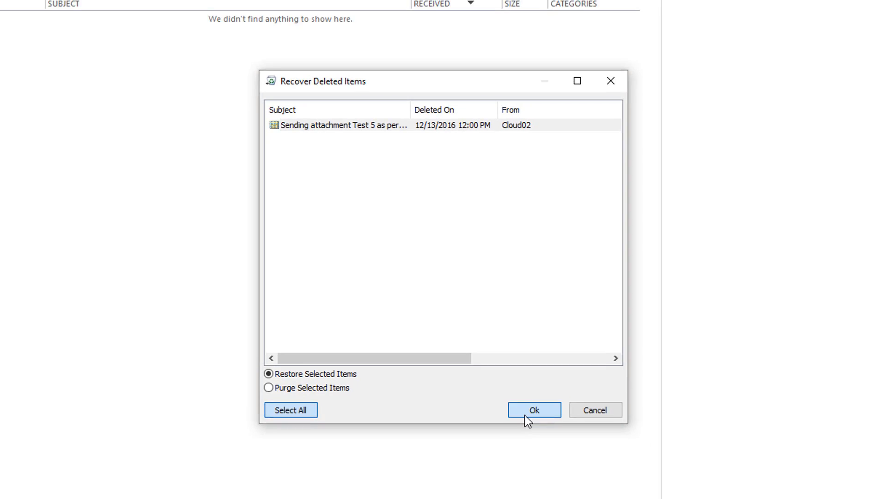
pyautogui.click(533, 410)
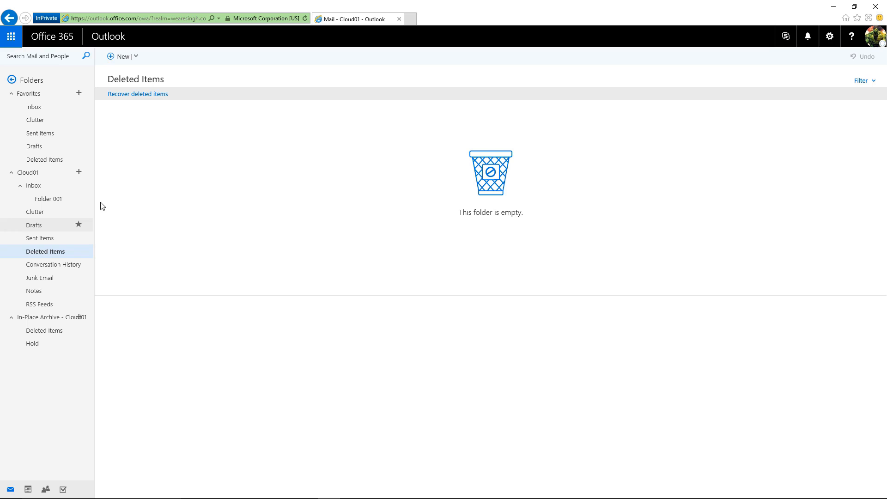
# Recover Test 5 from deleted items to the Inbox and read it there
pyautogui.click(137, 94)
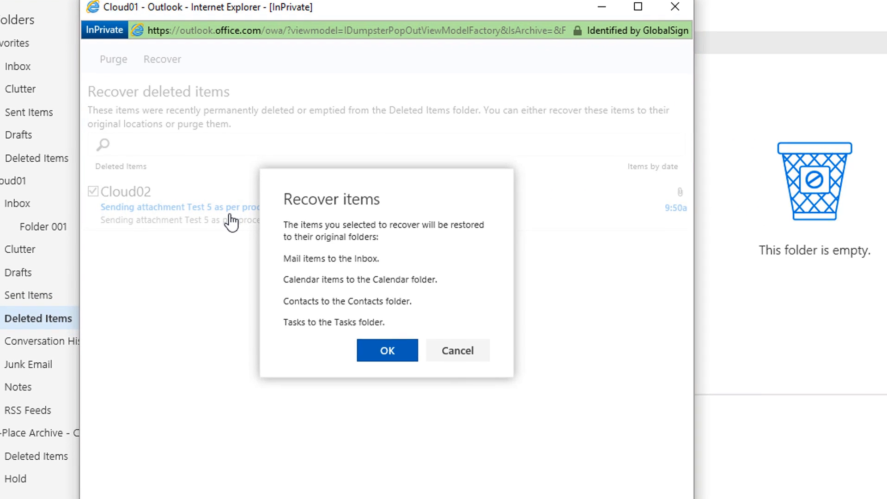
pyautogui.click(387, 351)
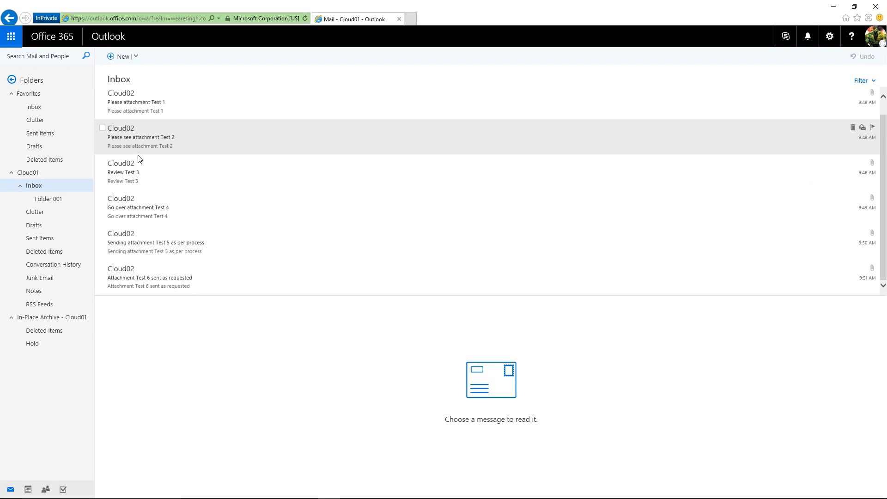
pyautogui.click(155, 242)
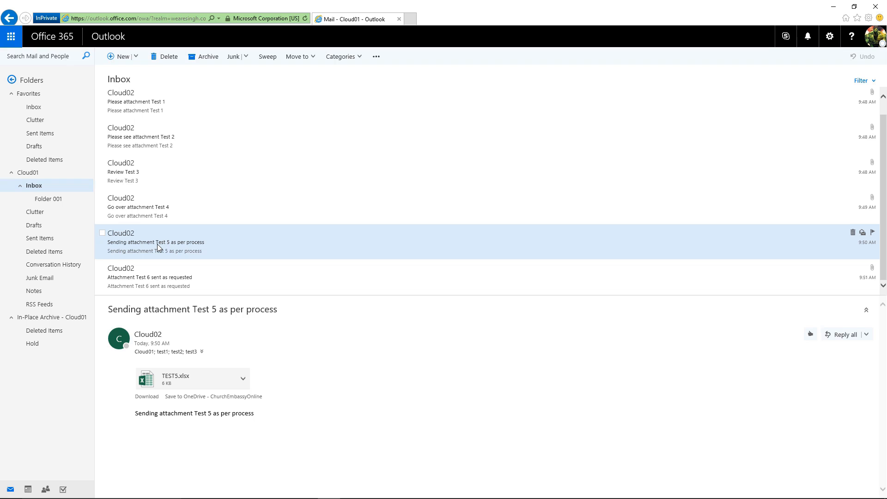